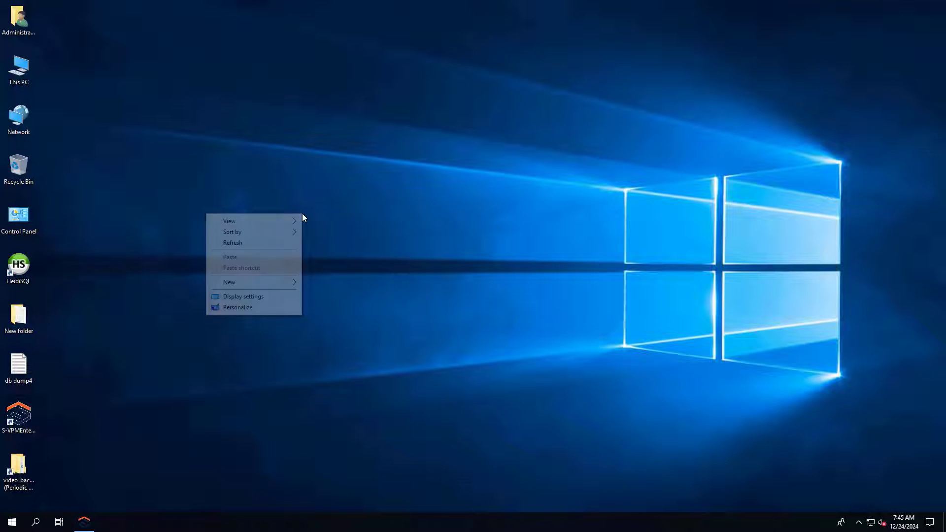
Step: From This PC's Manage option, show Disk Management with Disk 0's recovery, EFI and 999.40 GB C: partitions
left_click(71, 105)
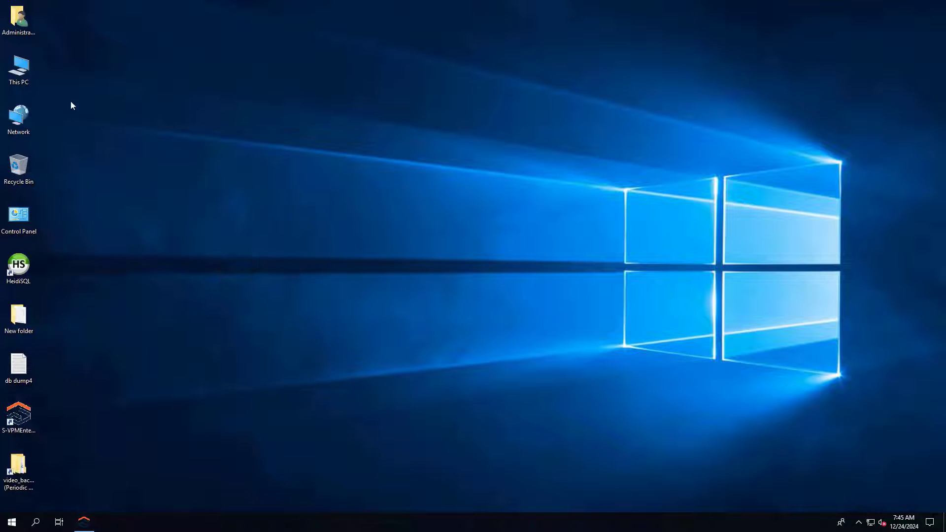
left_click(19, 69)
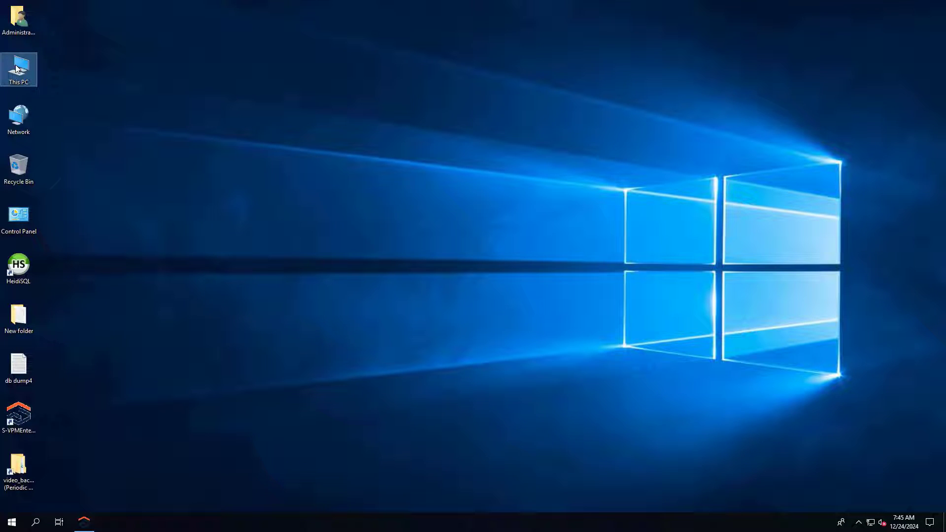
mouse_move(29, 68)
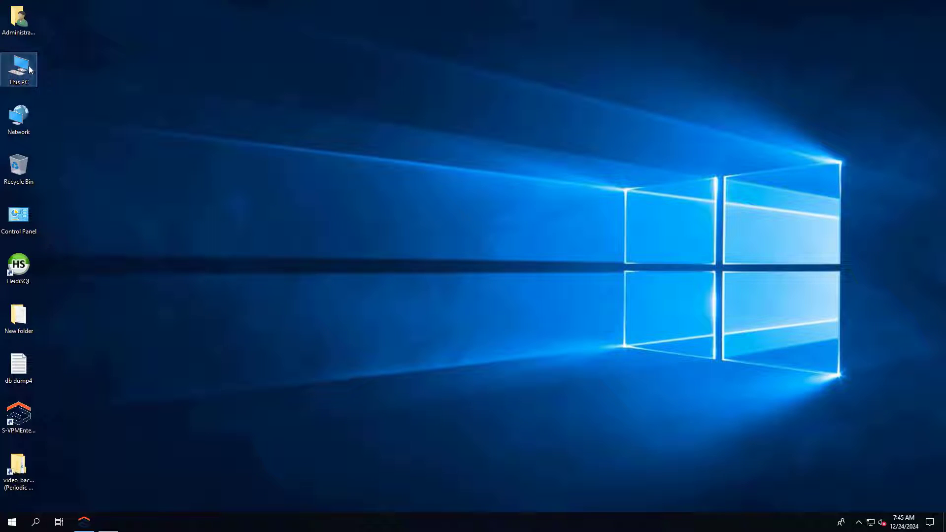
double_click(19, 66)
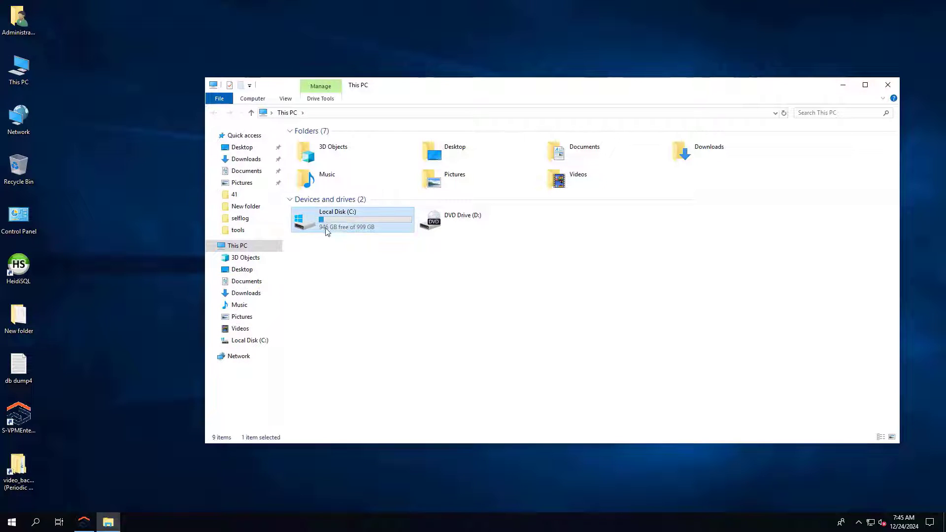
mouse_move(402, 228)
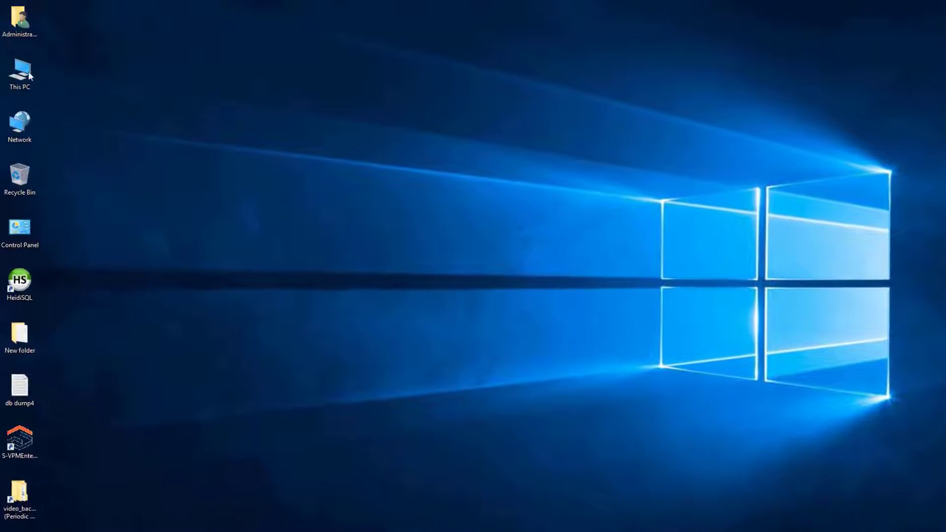
right_click(20, 72)
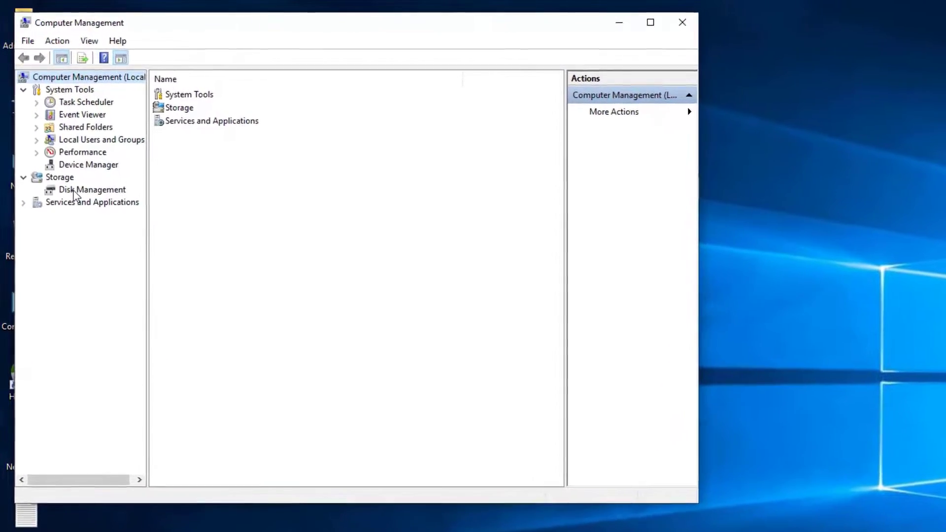
left_click(92, 189)
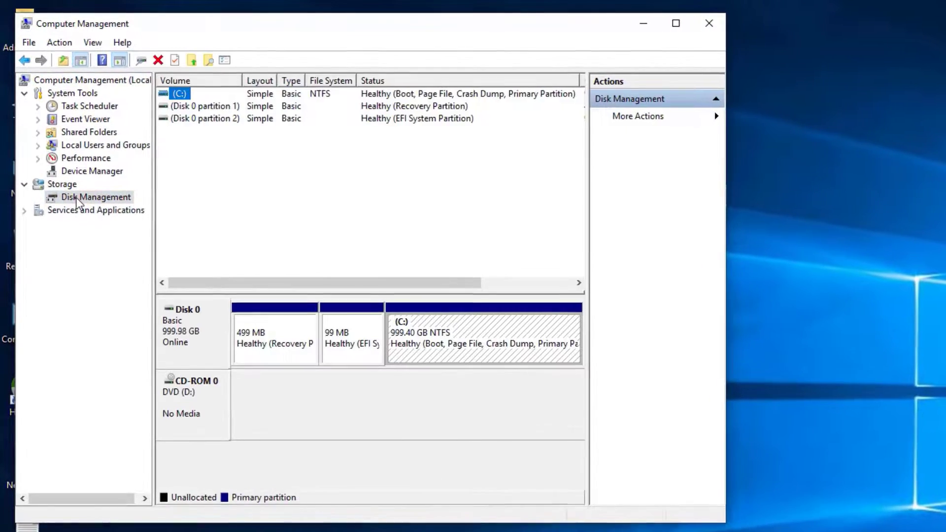
mouse_move(443, 341)
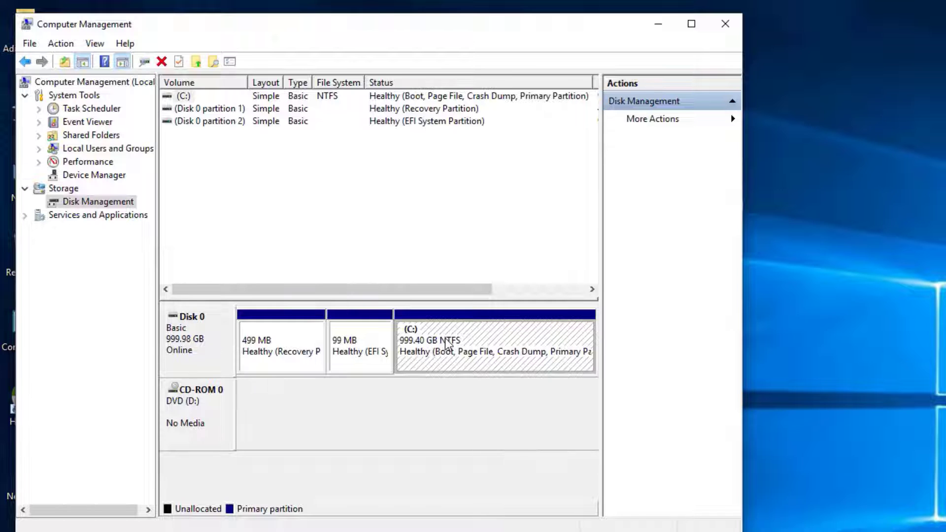
Step: Start Shrink Volume on the C: partition, reporting 330444 MB of available shrink space
right_click(494, 344)
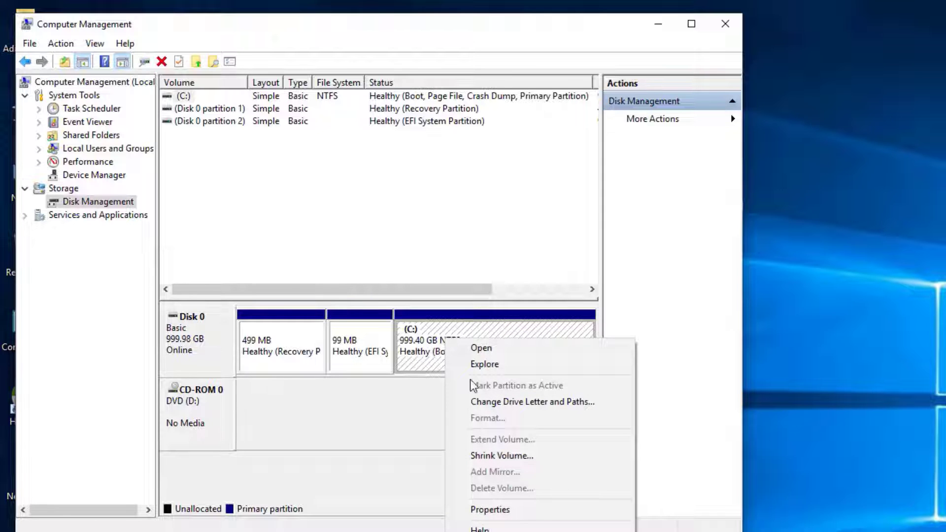
mouse_move(502, 455)
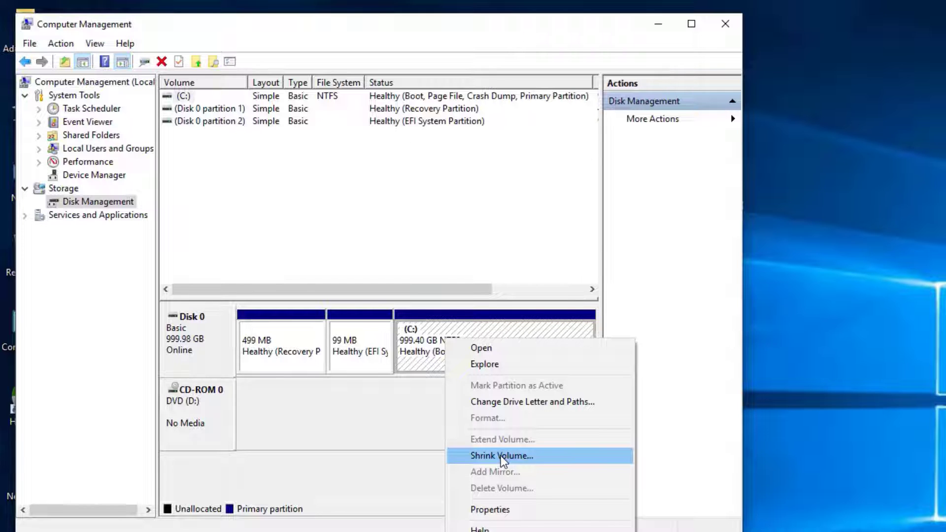
left_click(502, 456)
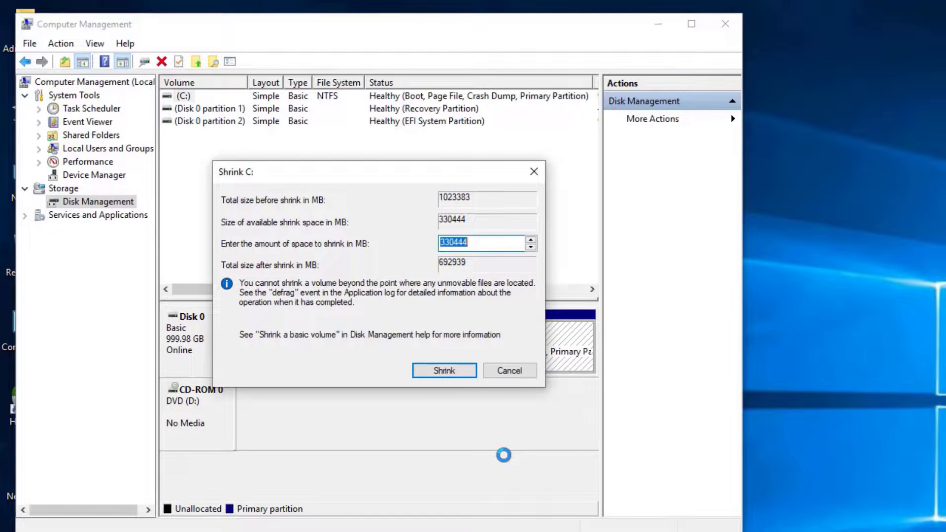
mouse_move(480, 240)
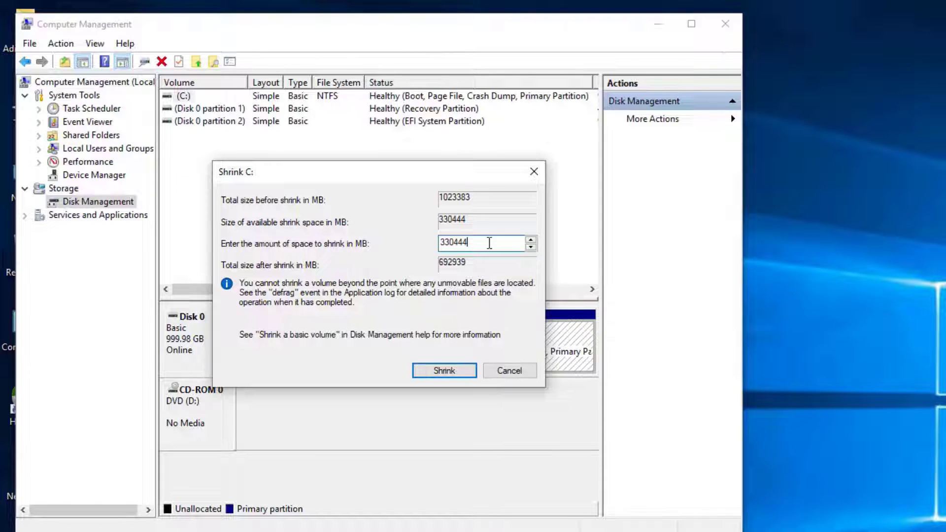
mouse_move(278, 276)
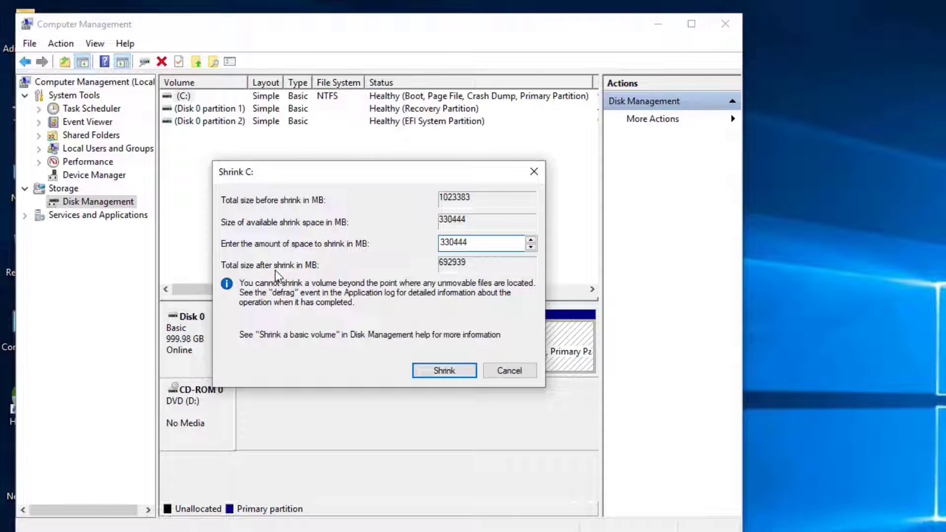
Step: Shrink C: by 200000 MB, leaving 823383 MB
triple_click(477, 242)
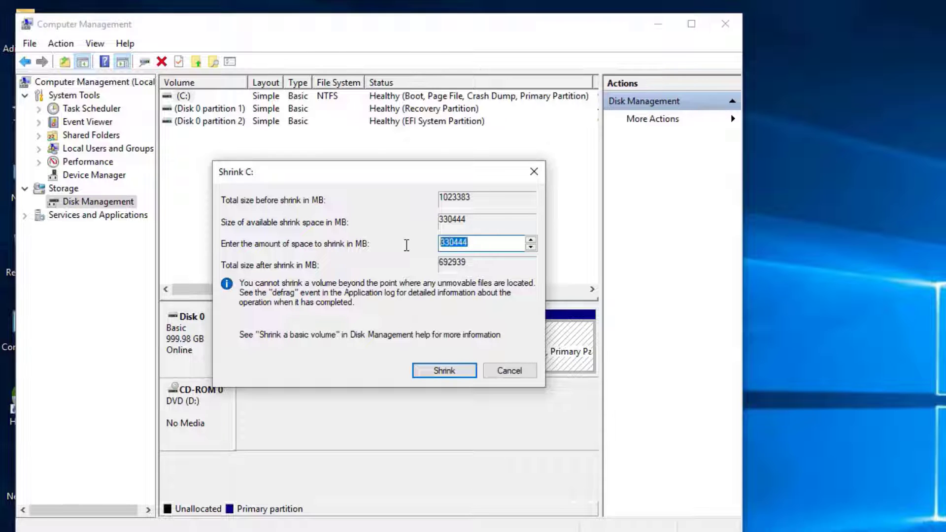
type("2000")
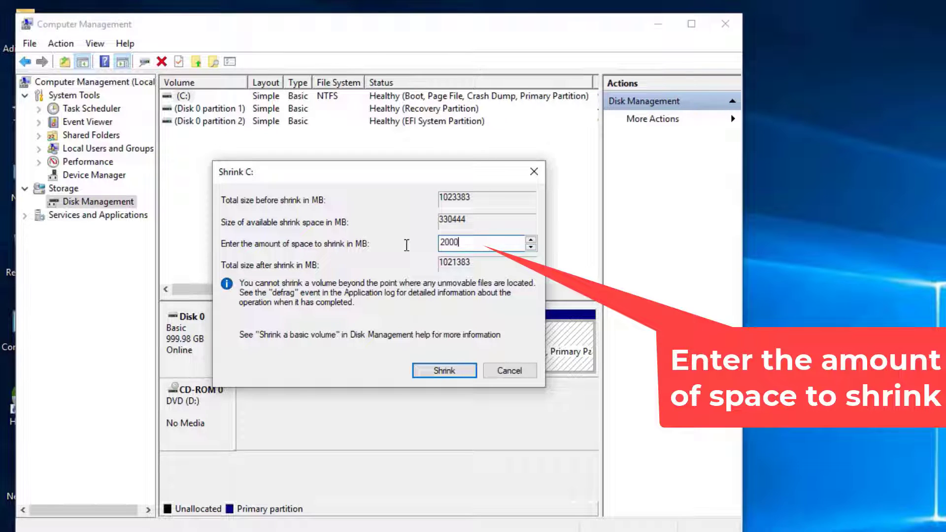
type("200000")
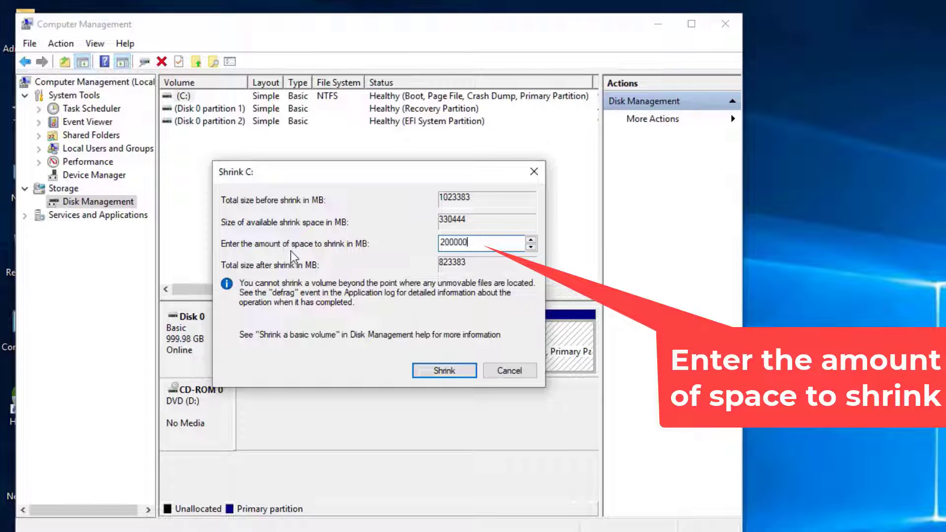
mouse_move(457, 355)
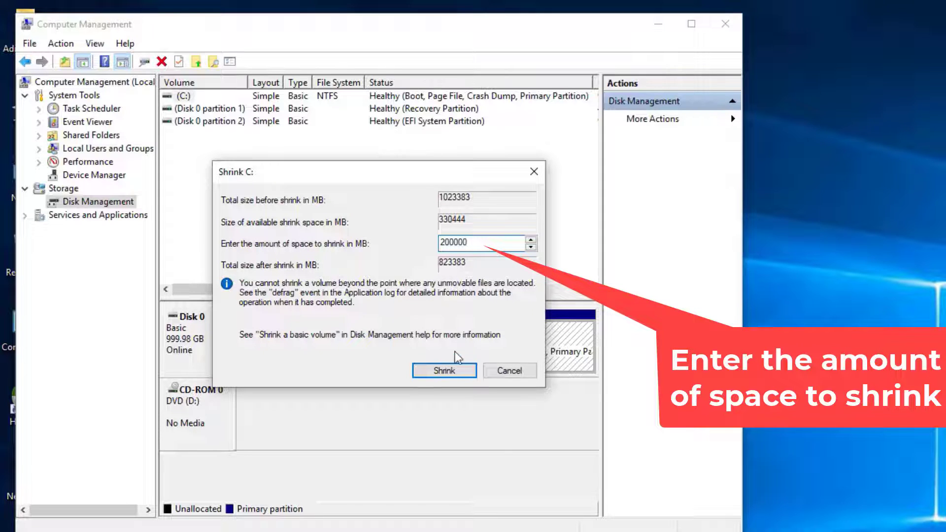
left_click(444, 371)
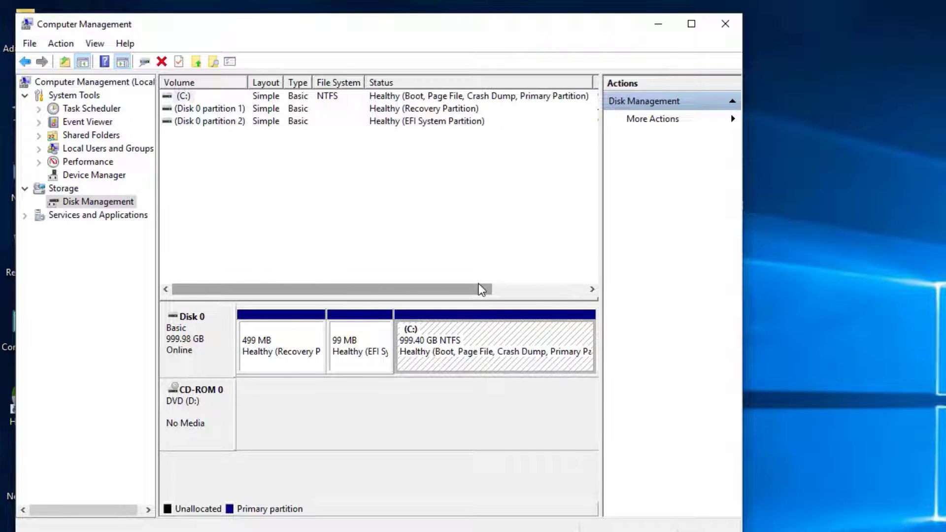
mouse_move(477, 294)
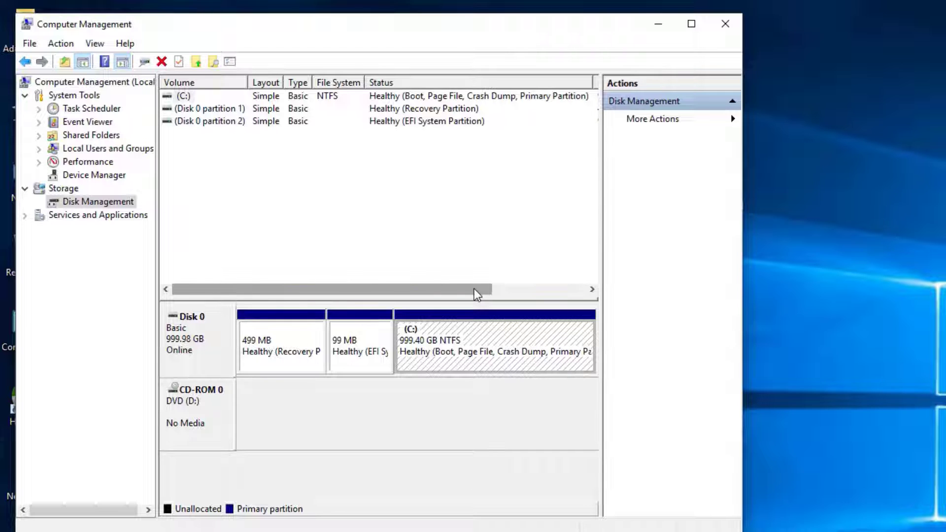
mouse_move(474, 327)
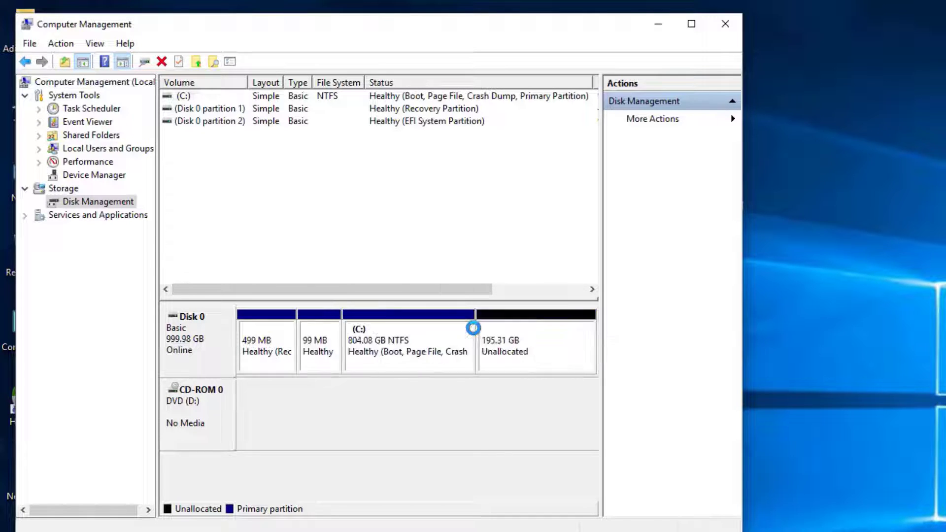
Step: Select the new 195.31 GB unallocated space now following the 804.08 GB C: partition
left_click(536, 344)
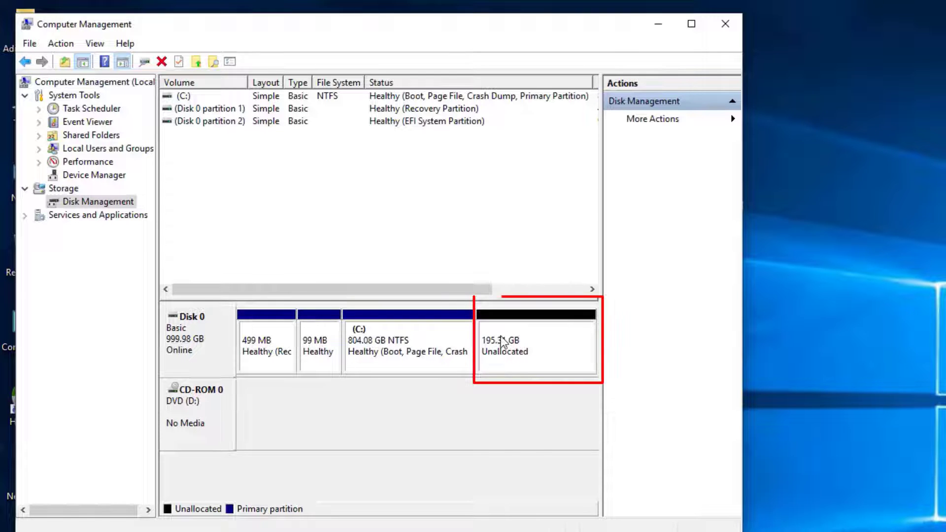
left_click(537, 338)
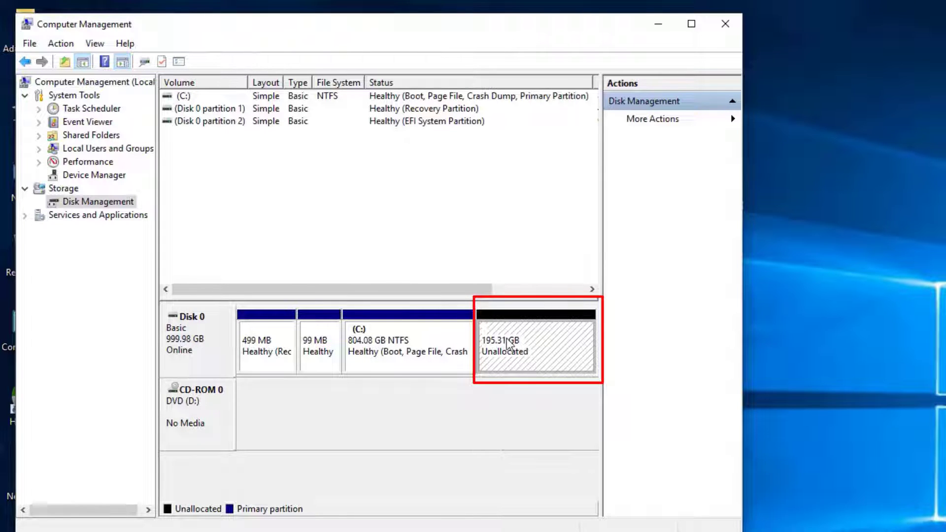
mouse_move(165, 216)
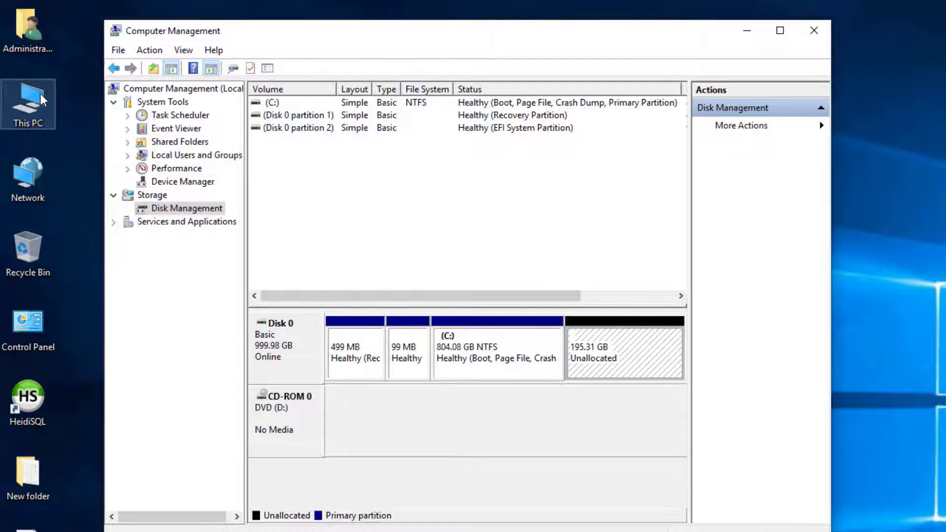
mouse_move(599, 348)
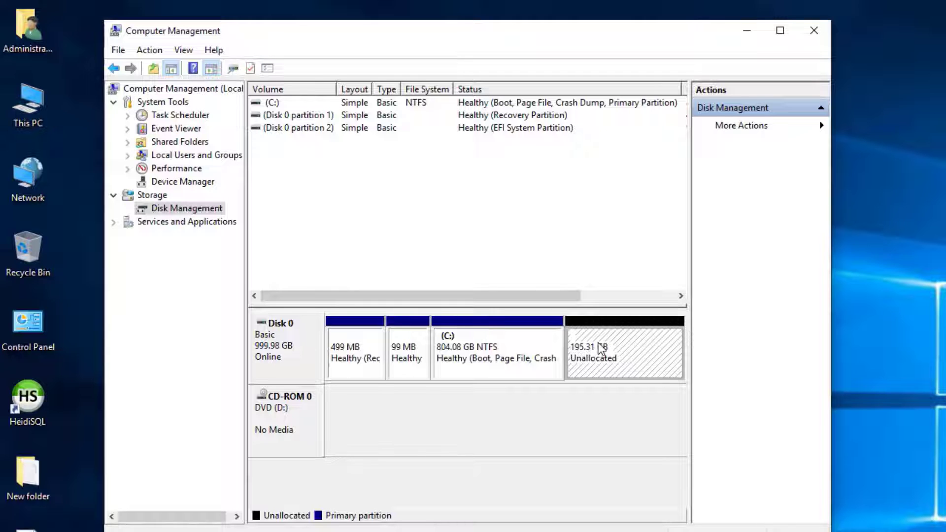
Step: Create a 200000 MB simple volume E: on the unallocated space, NTFS quick format labelled New Volume
right_click(603, 349)
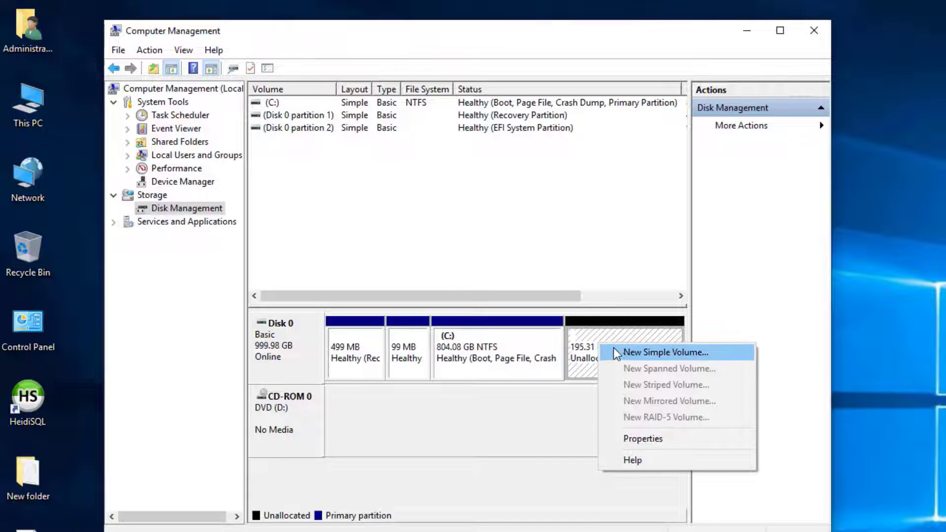
left_click(668, 352)
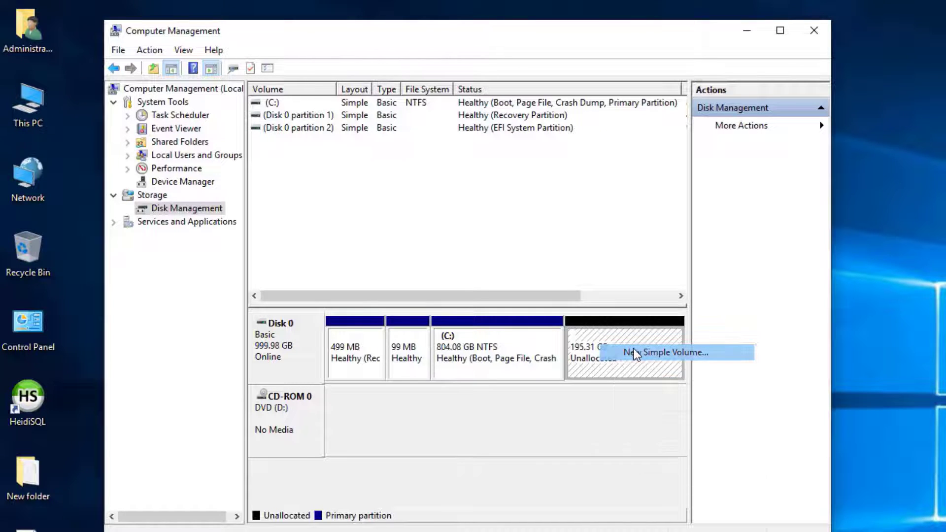
left_click(664, 352)
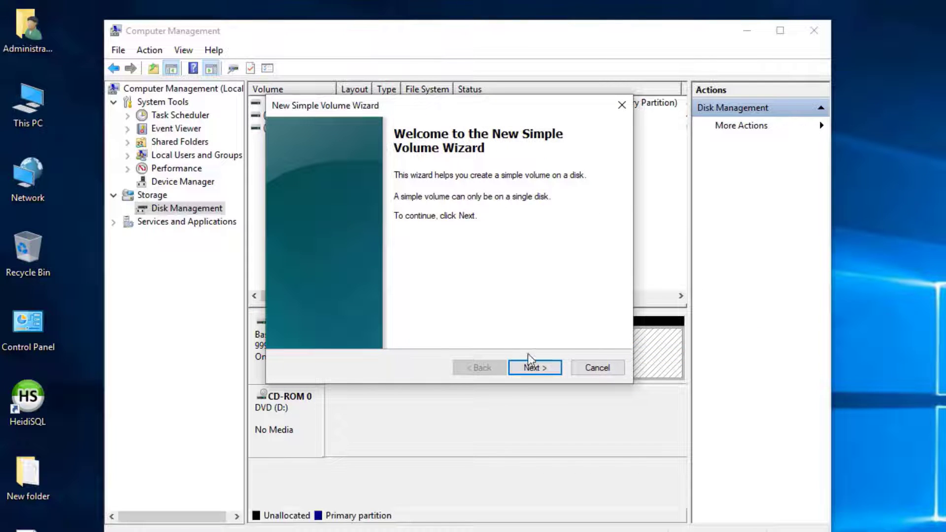
left_click(533, 368)
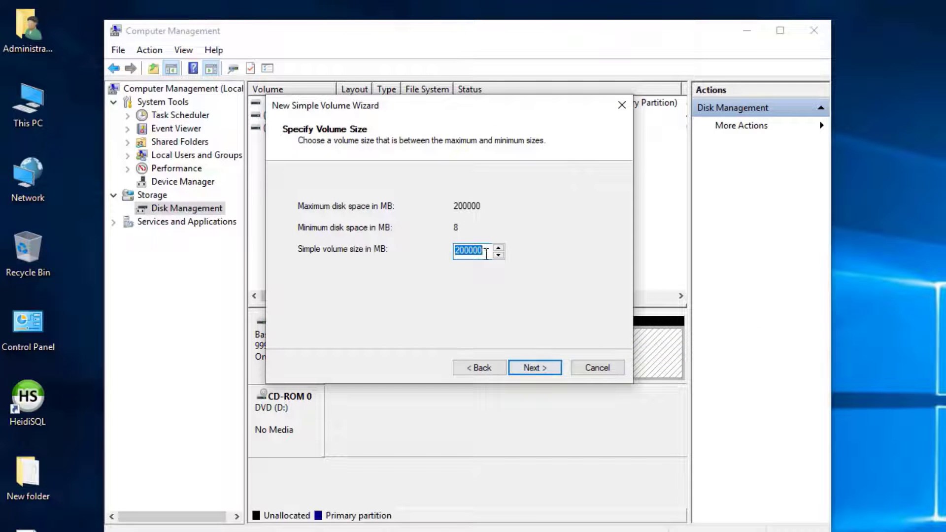
left_click(534, 368)
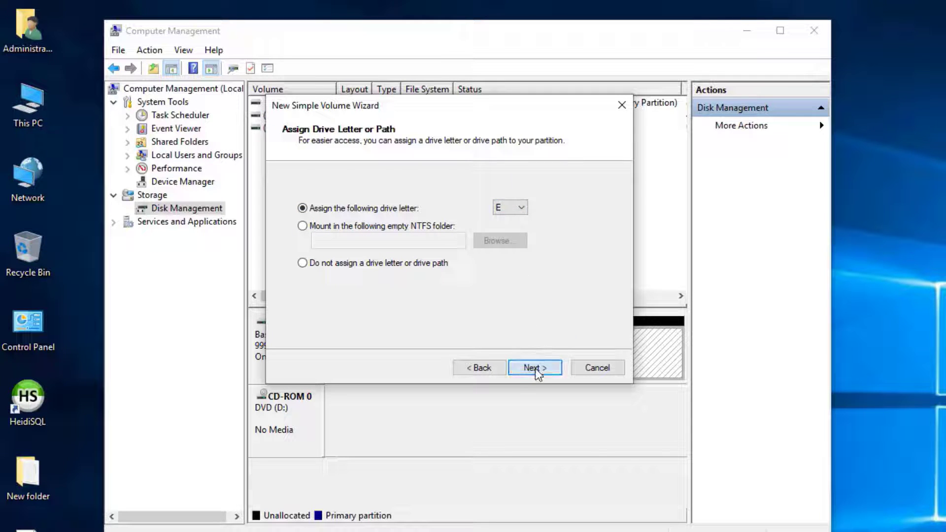
left_click(534, 368)
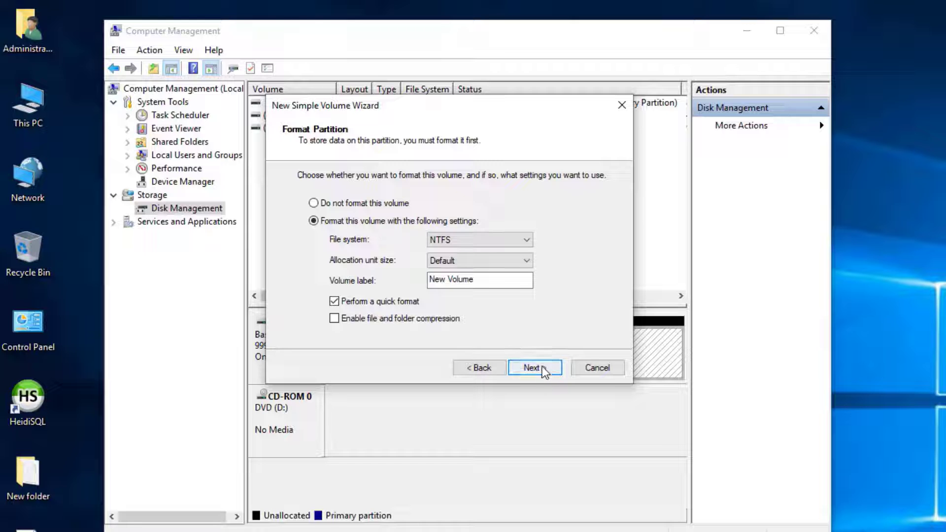
left_click(533, 368)
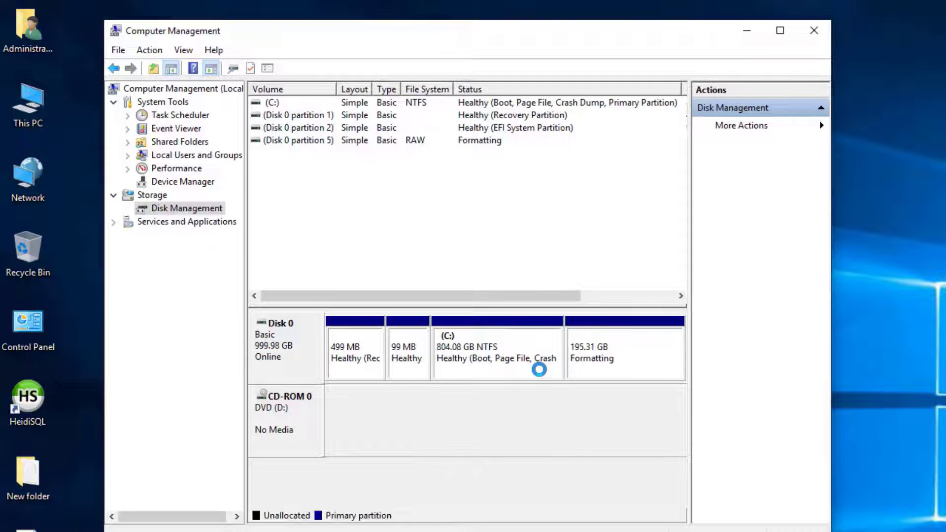
mouse_move(612, 363)
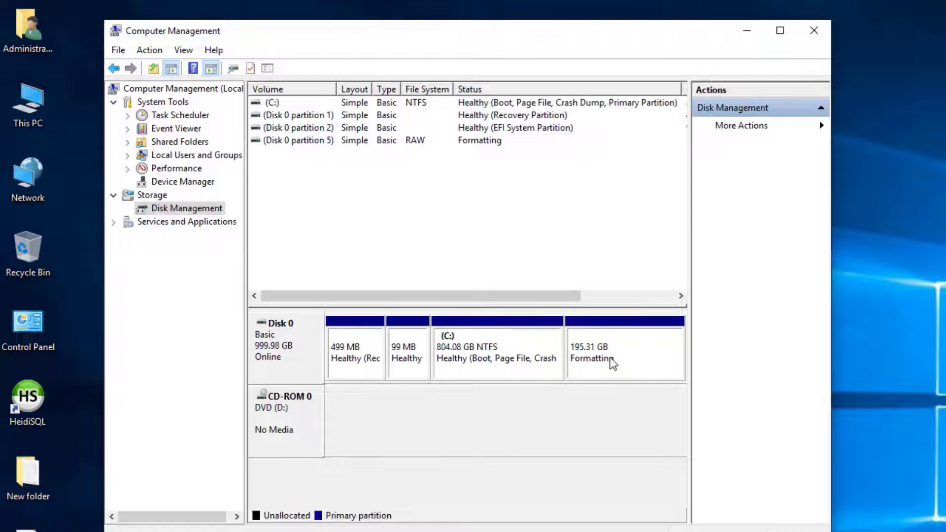
mouse_move(533, 271)
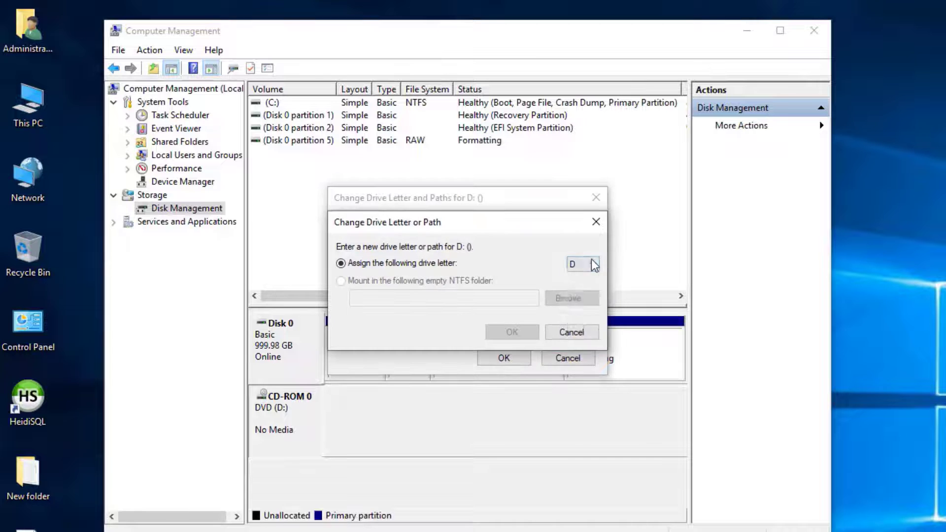
Step: Change the DVD drive letter from D: to F: while the new volume formats
left_click(512, 332)
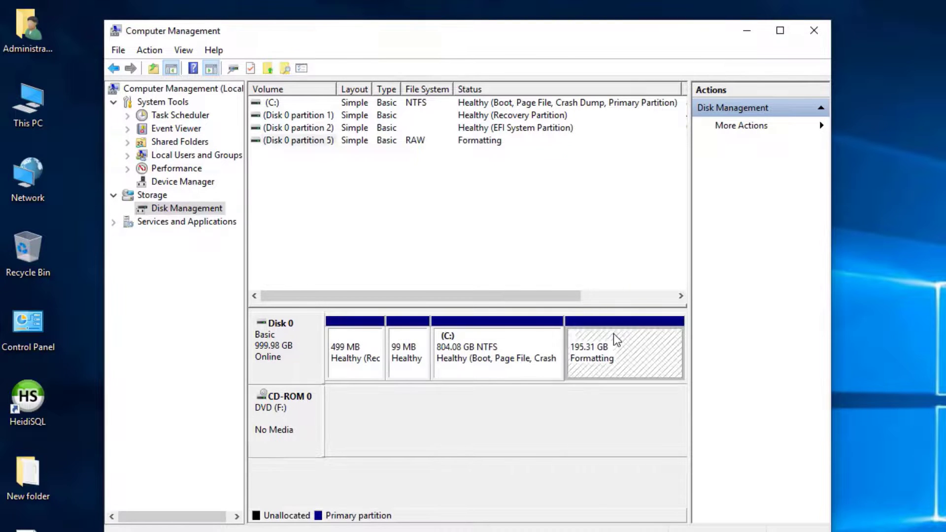
mouse_move(617, 371)
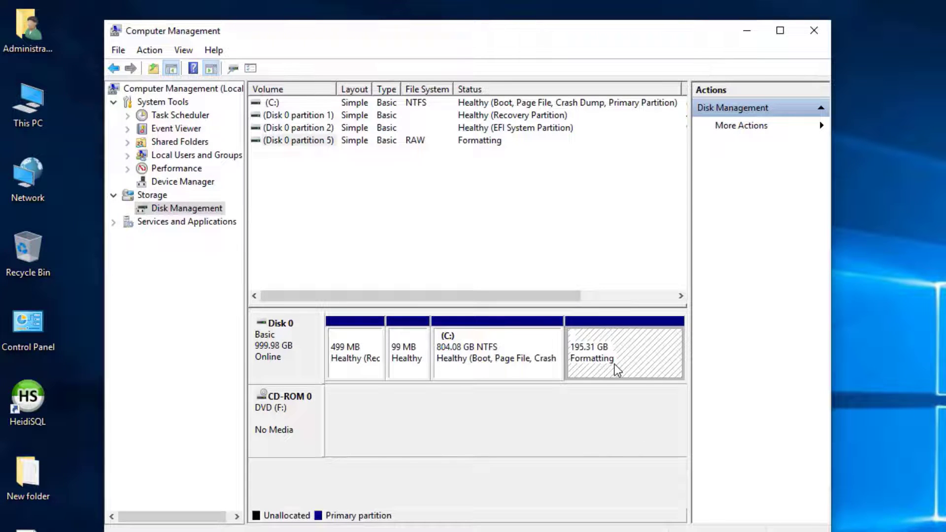
mouse_move(624, 355)
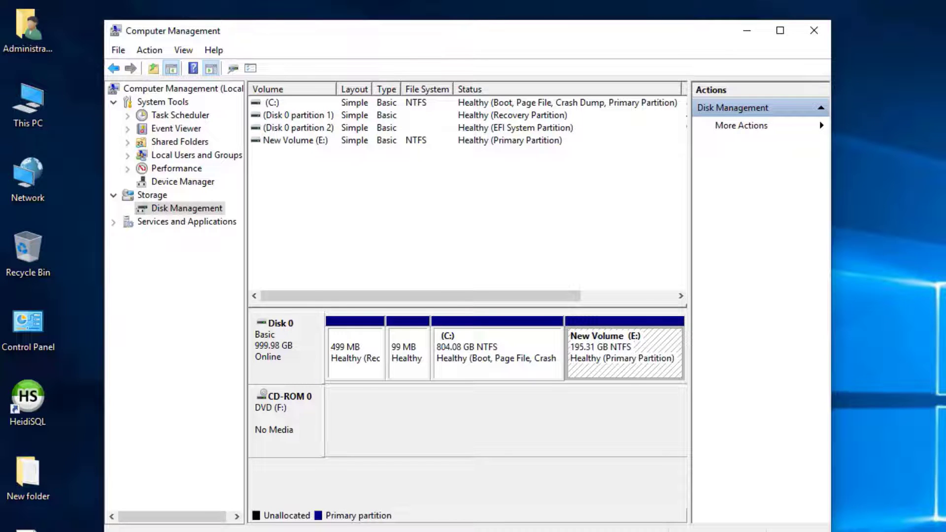
mouse_move(614, 359)
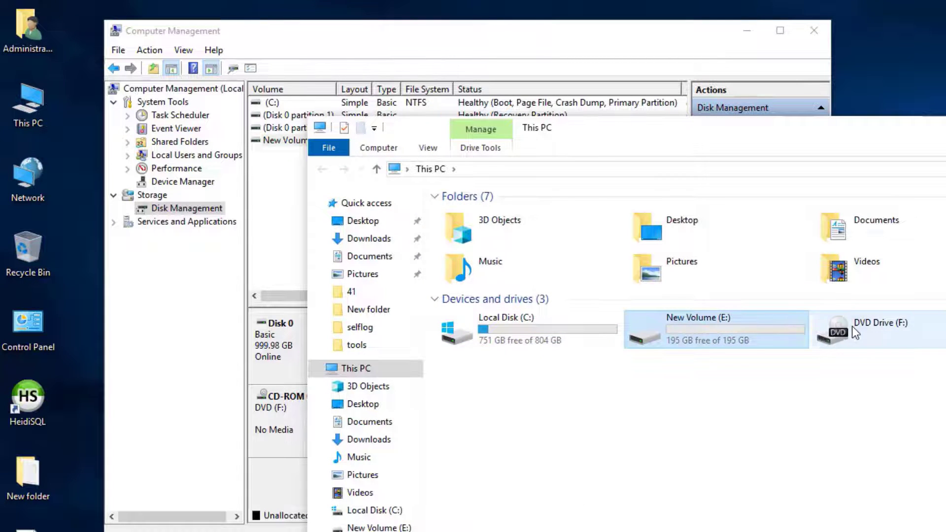
Step: Check New Volume (E:) in This PC and bring up its Change Drive Letter and Paths settings
left_click(878, 329)
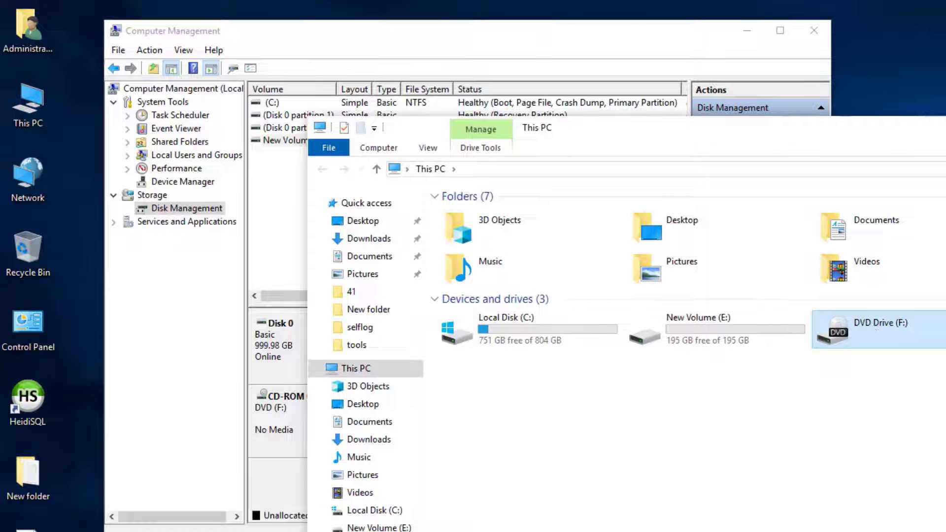
right_click(601, 347)
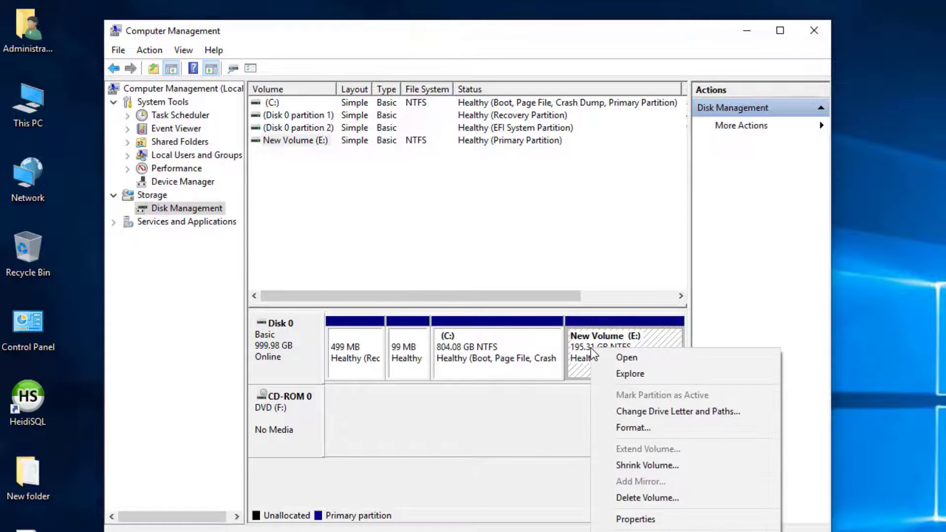
left_click(679, 412)
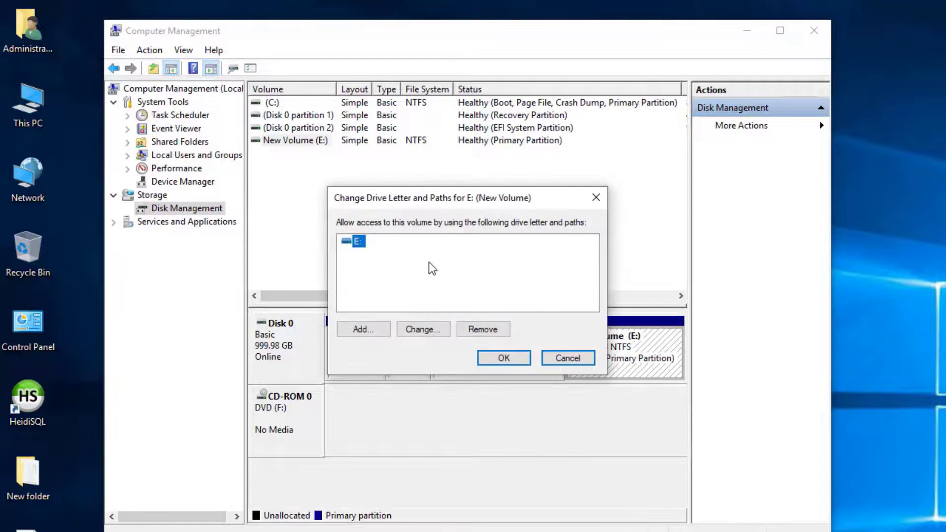